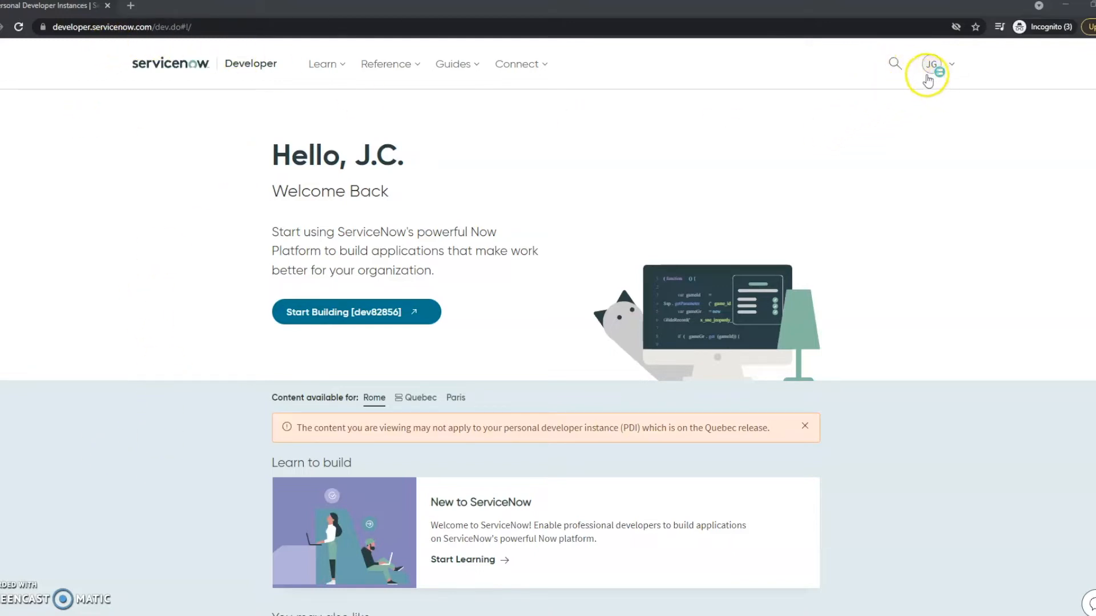
mouse_move(567, 114)
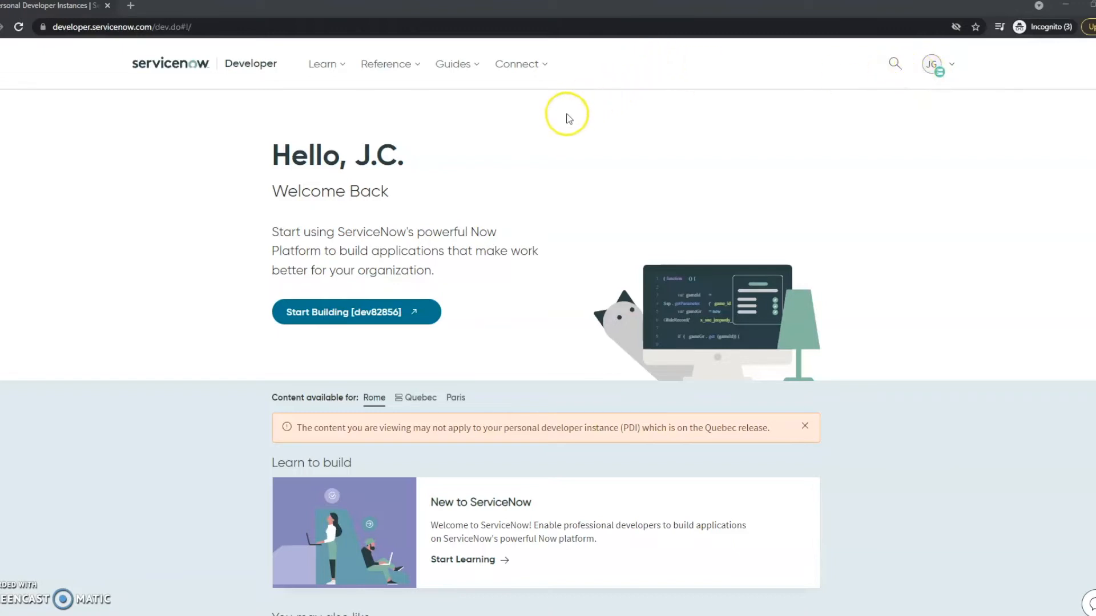
mouse_move(610, 76)
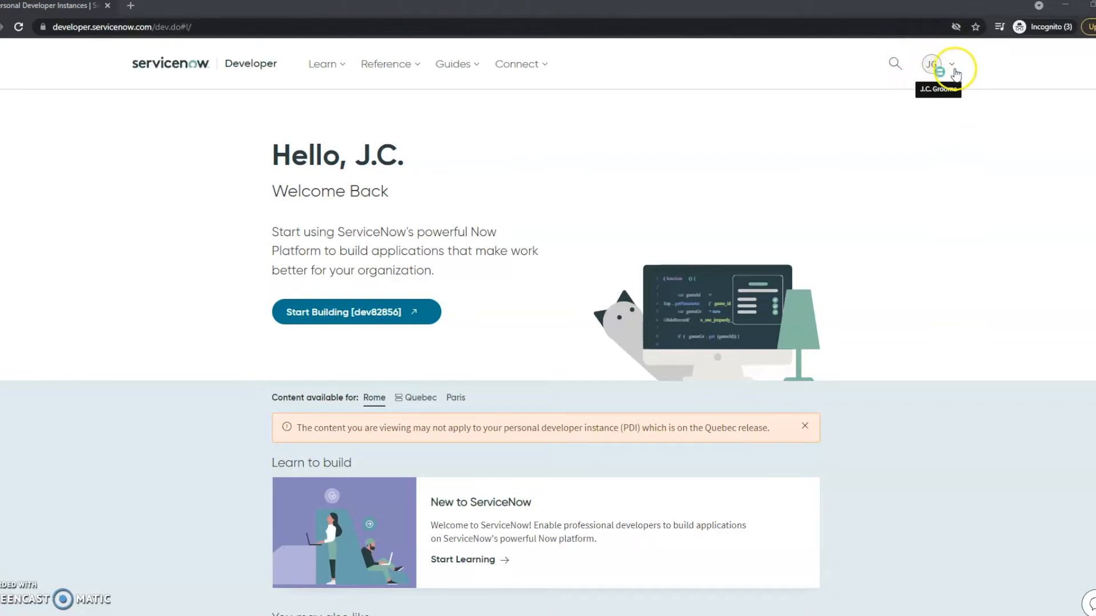
Bring up the upgrade options for the Quebec Patch 1 instance via the My Instance panel.
left_click(951, 64)
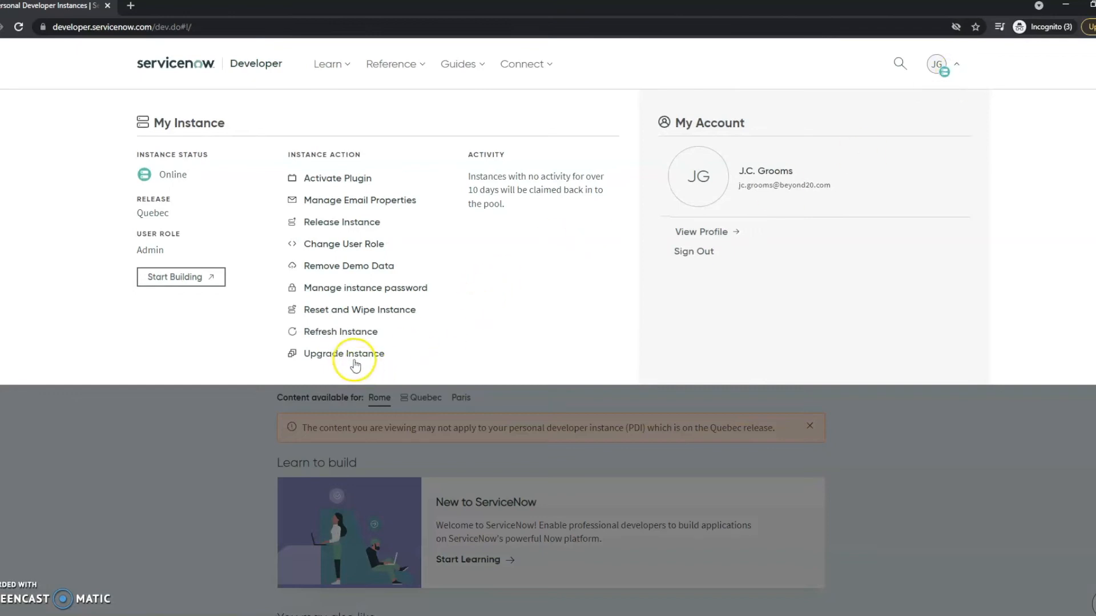
left_click(344, 353)
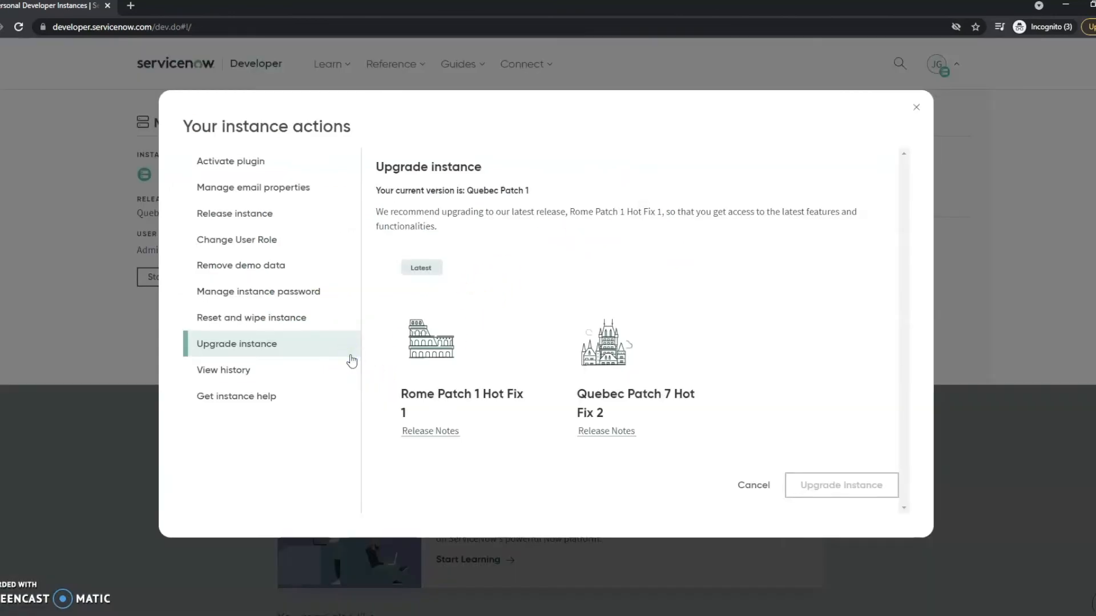
Choose Rome Patch 1 Hot Fix 1 as the target release and submit the instance upgrade.
left_click(463, 349)
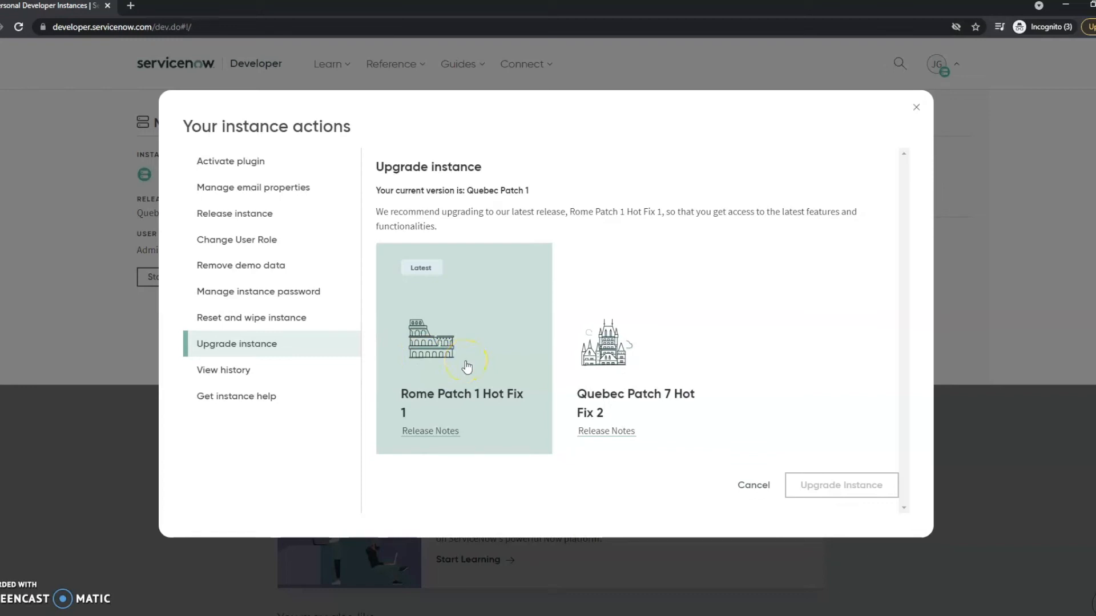
left_click(463, 345)
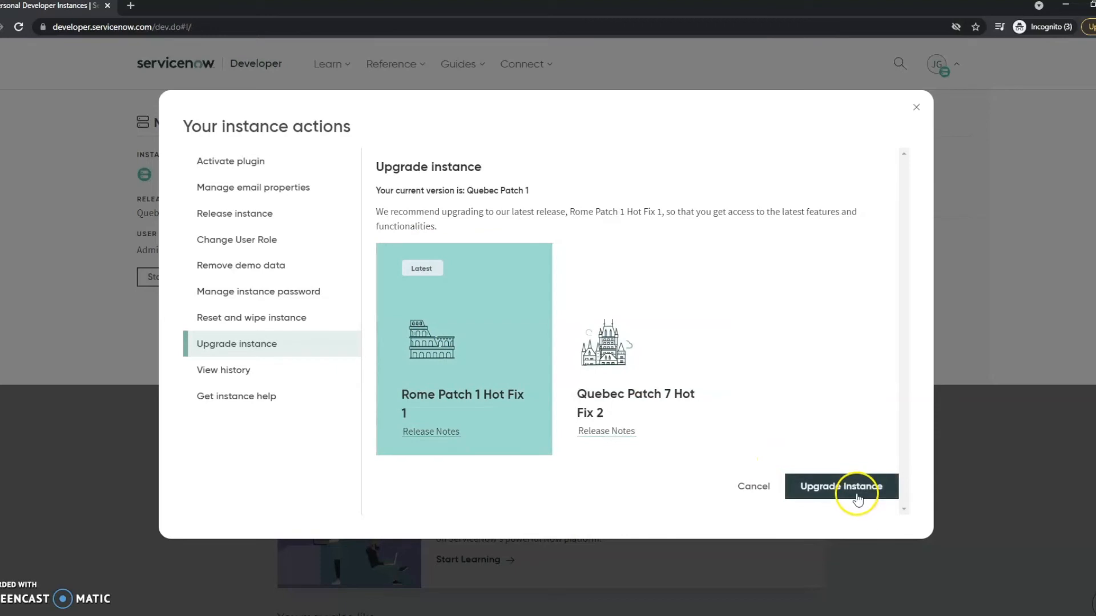
left_click(842, 486)
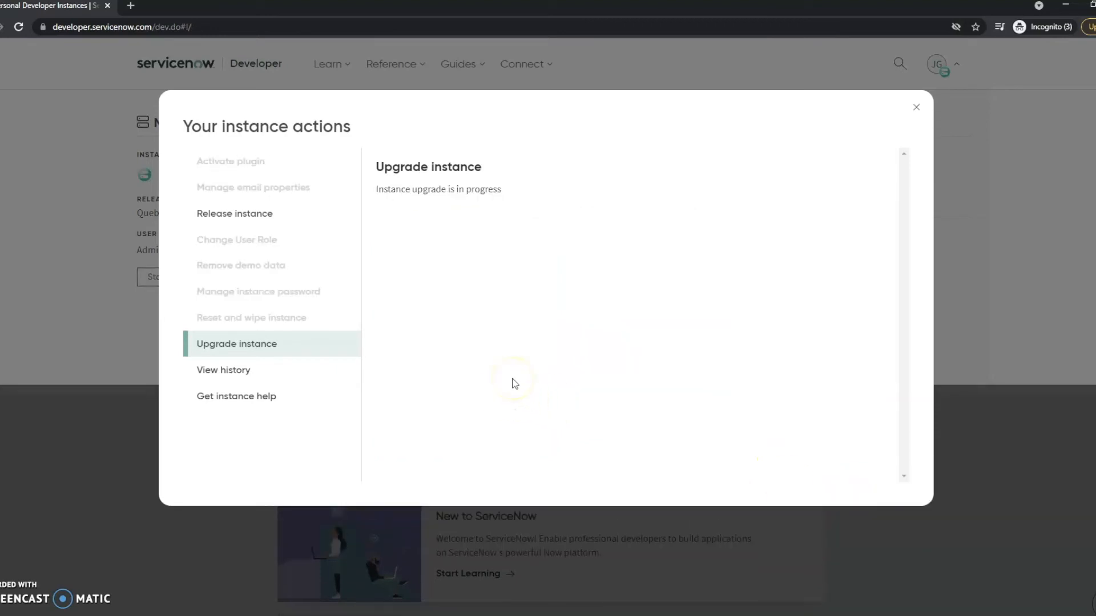